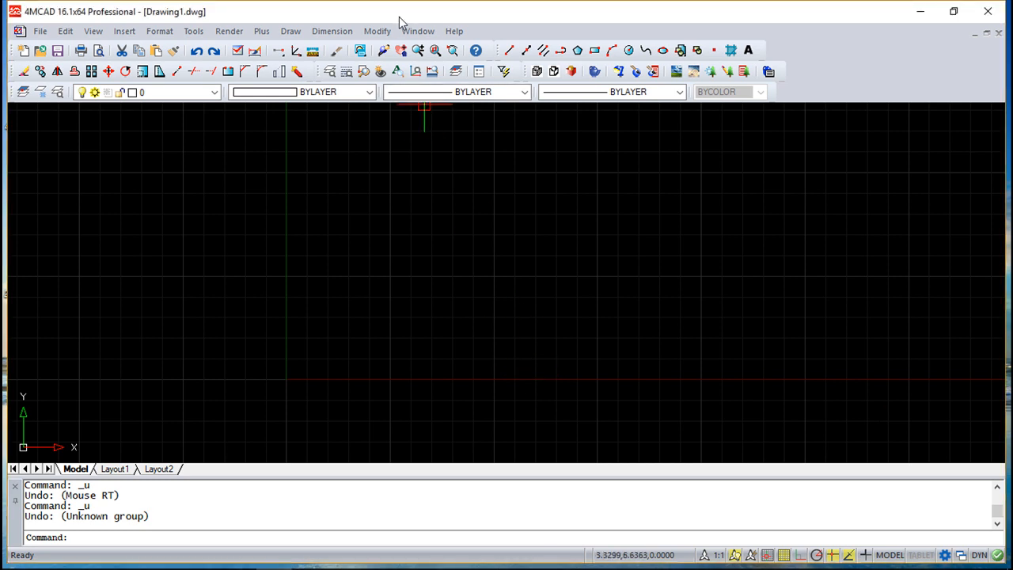
mouse_move(403, 257)
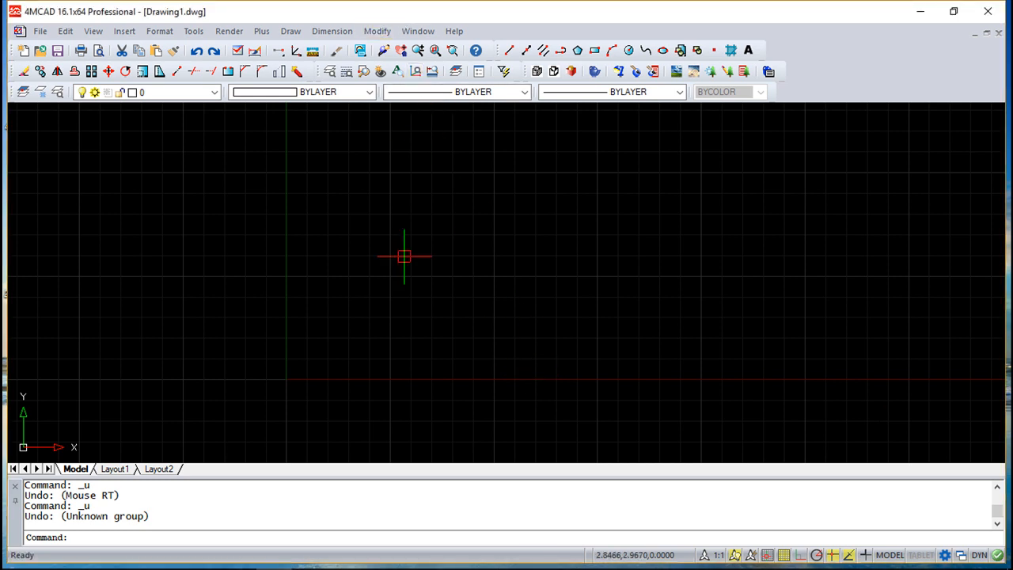
mouse_move(404, 236)
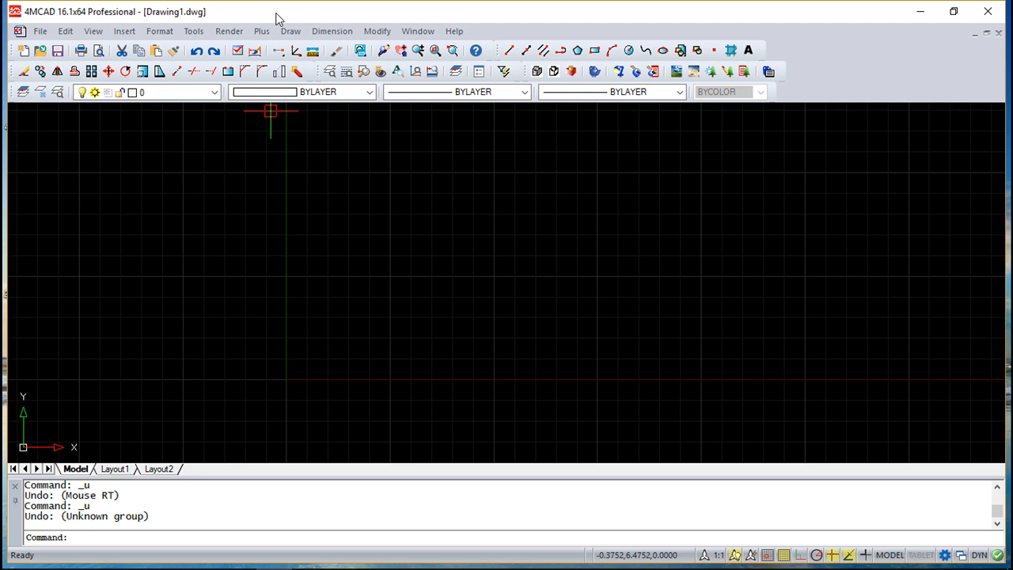
mouse_move(124, 31)
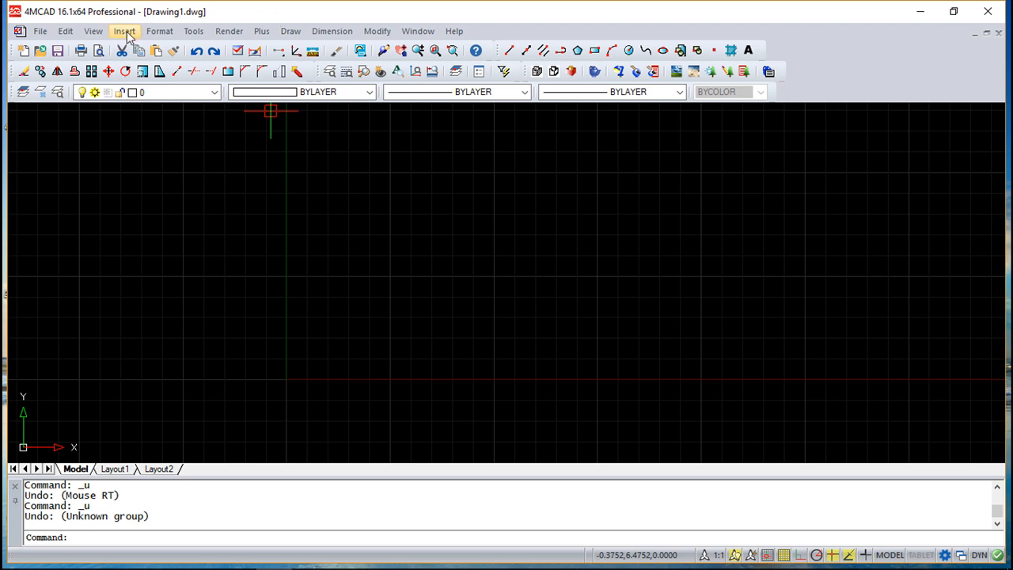
Step: Start inserting an OLE object from the Insert menu
click(123, 31)
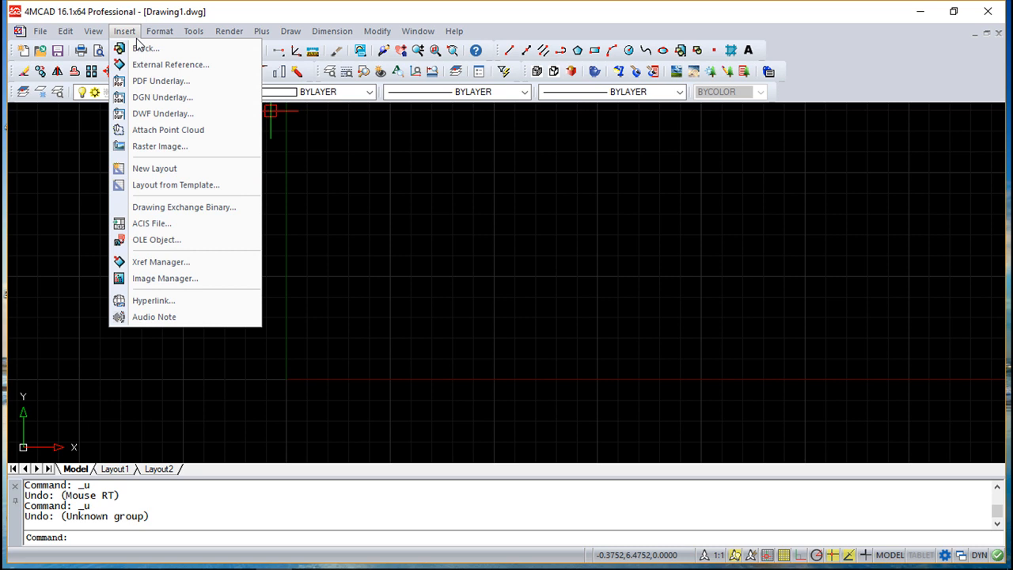
mouse_move(157, 239)
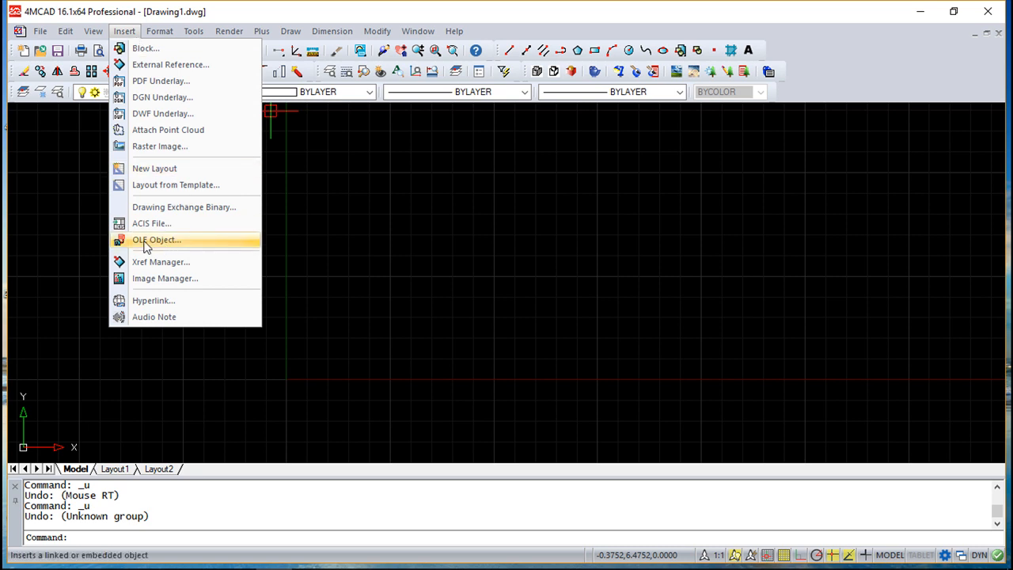
click(156, 239)
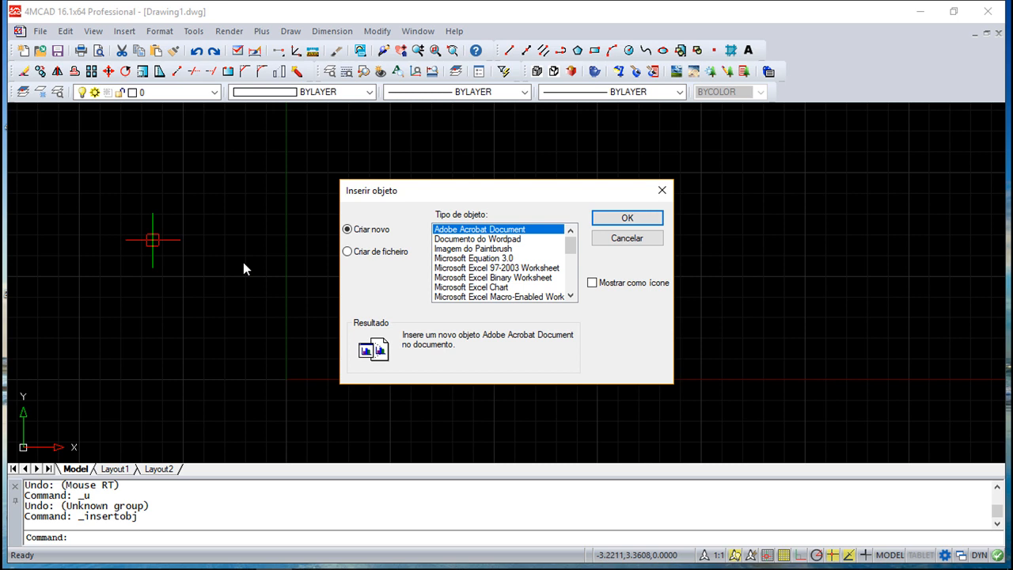
mouse_move(331, 277)
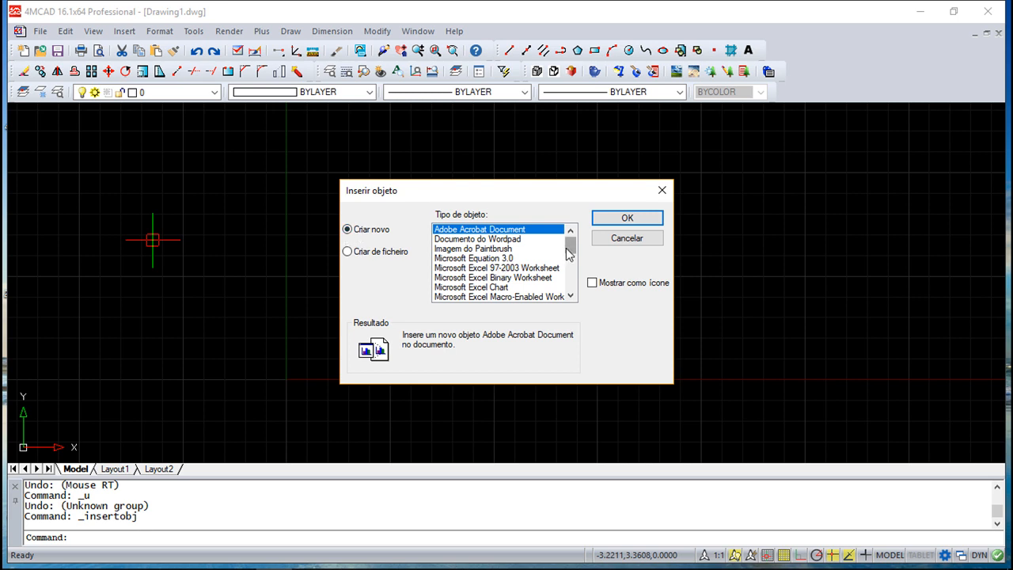
Step: Embed LeiaMe.htm from the desktop using Create from file in Insert Object
scroll(down, 3)
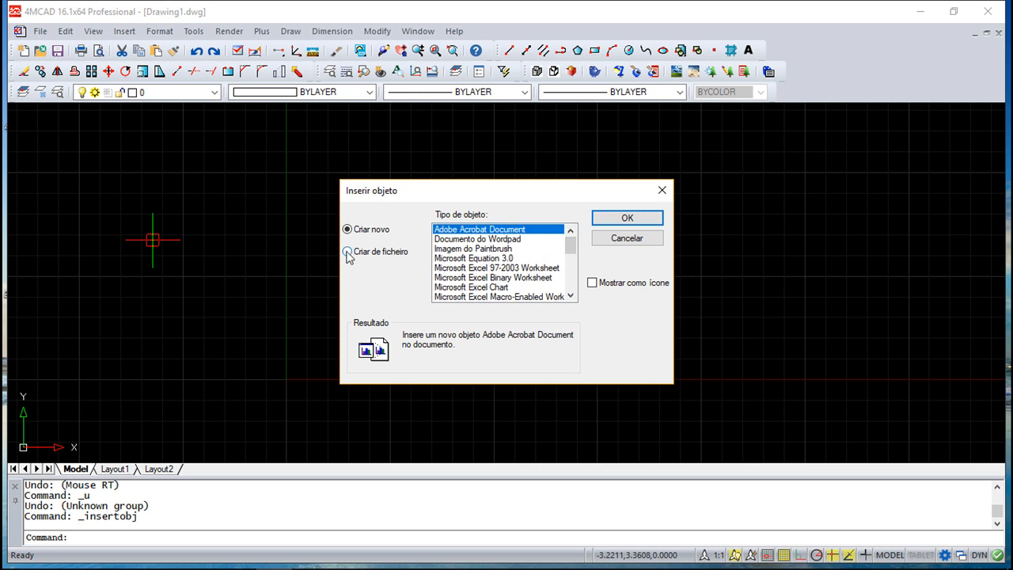
click(347, 251)
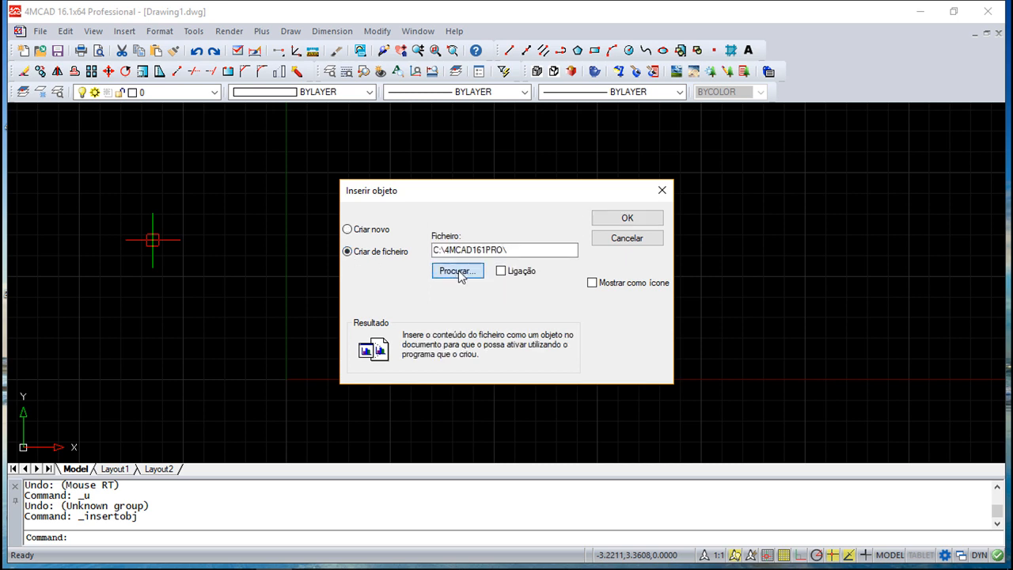
click(457, 271)
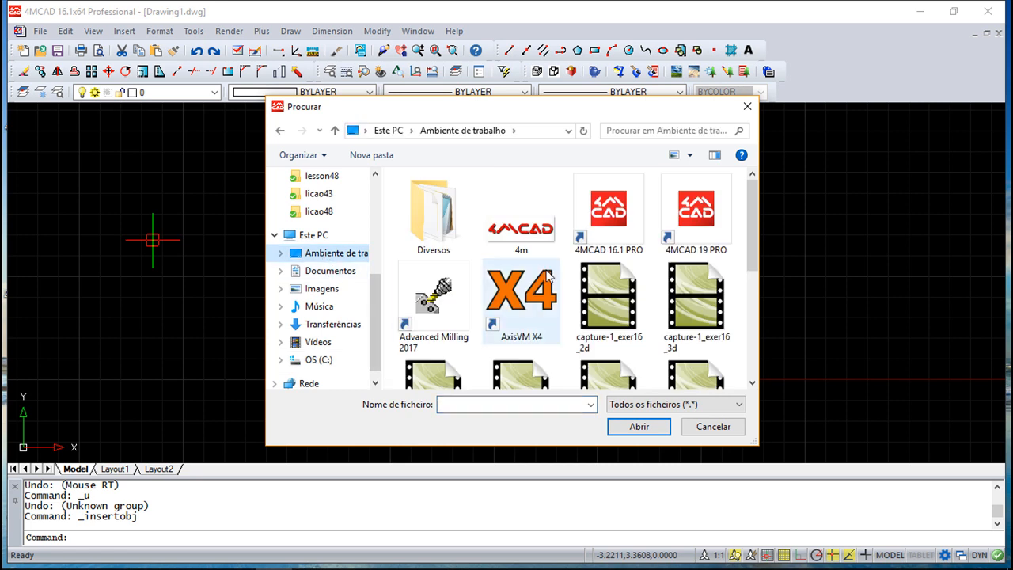
scroll(down, 3)
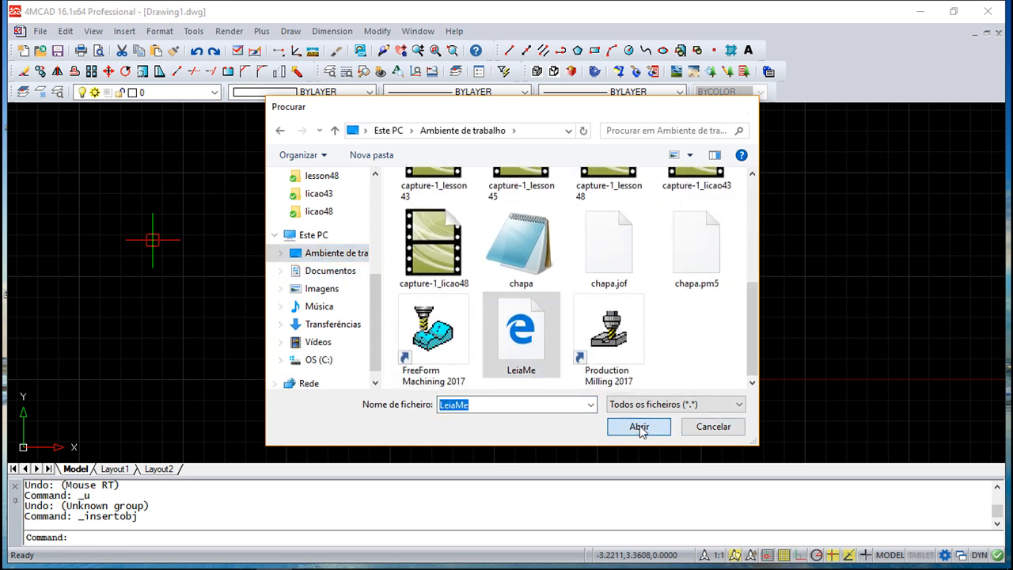
click(638, 426)
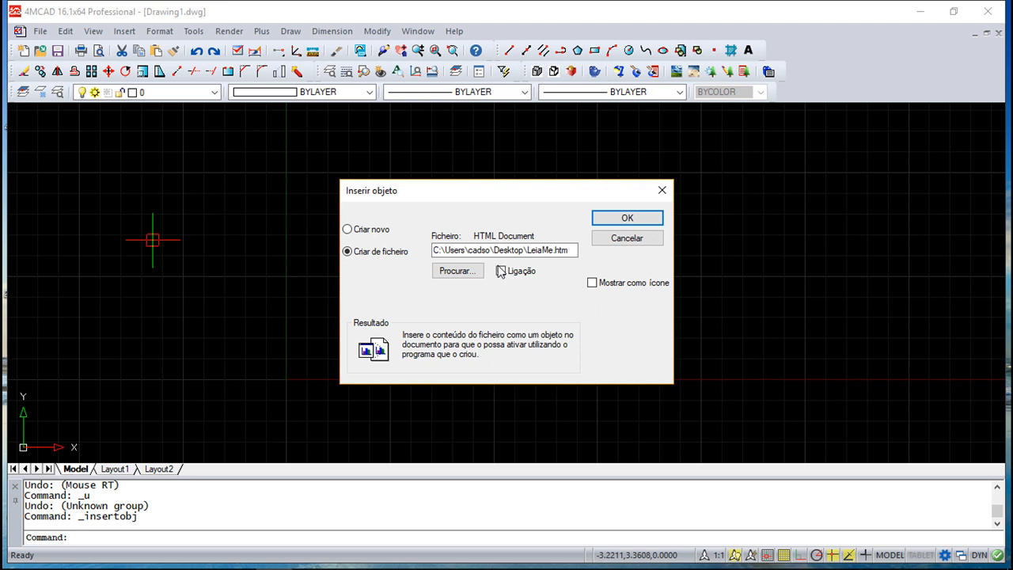
click(626, 217)
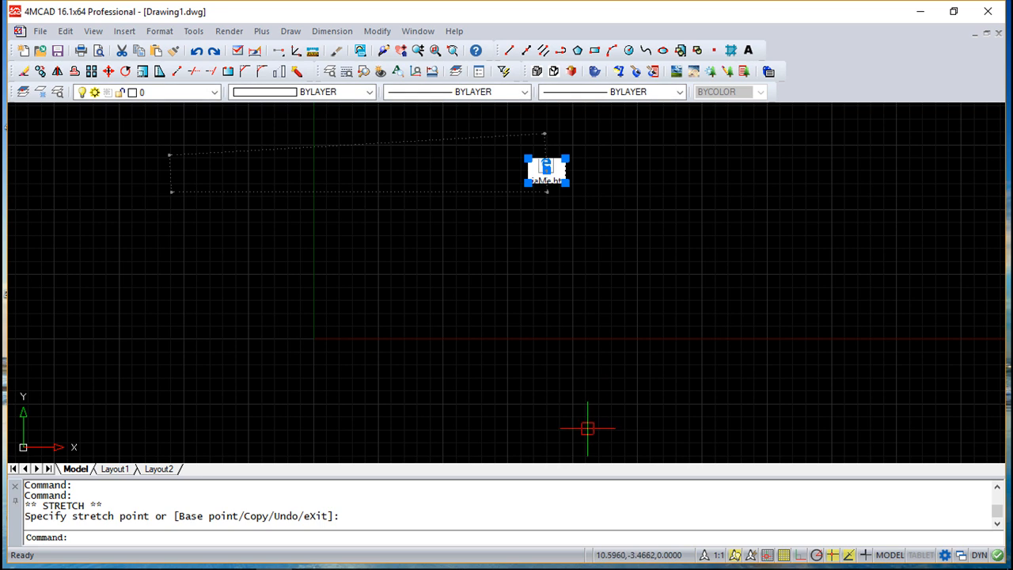
key(Escape)
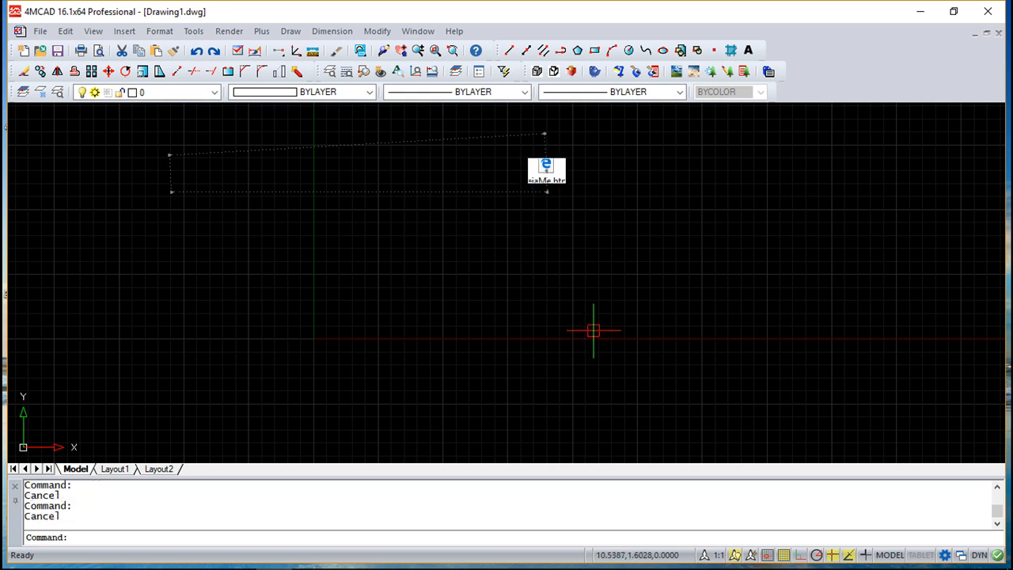
mouse_move(592, 217)
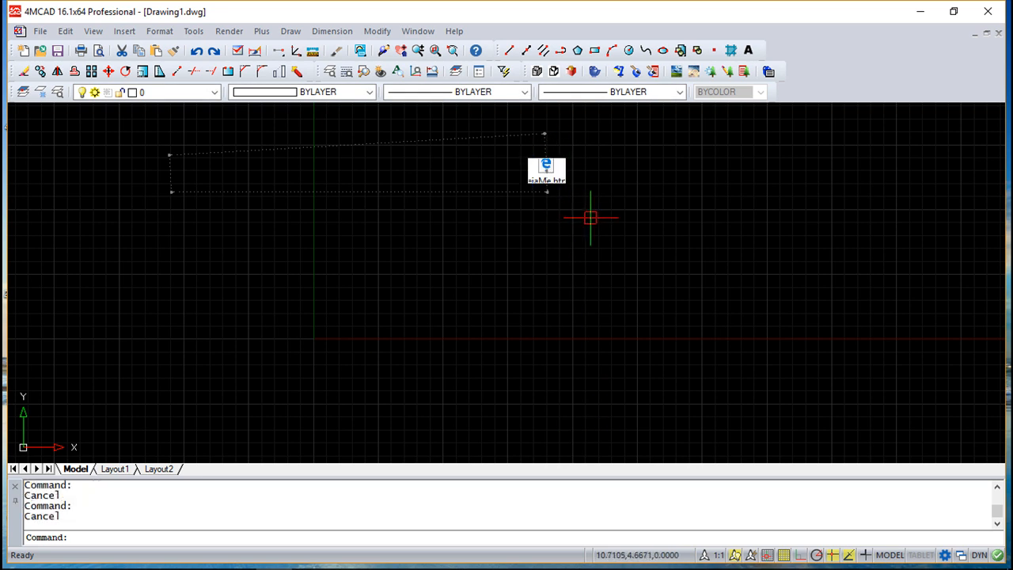
mouse_move(570, 198)
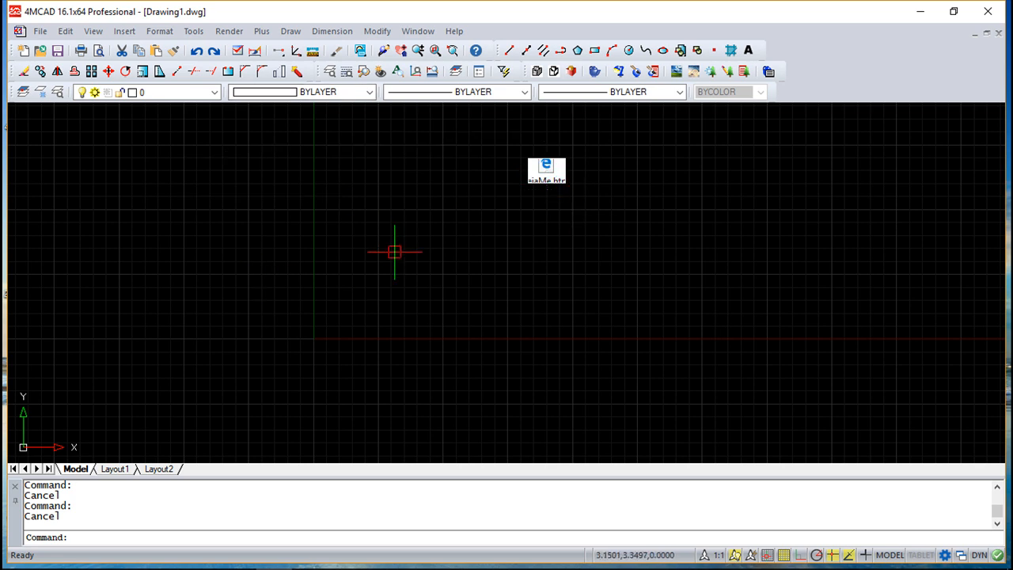
mouse_move(616, 305)
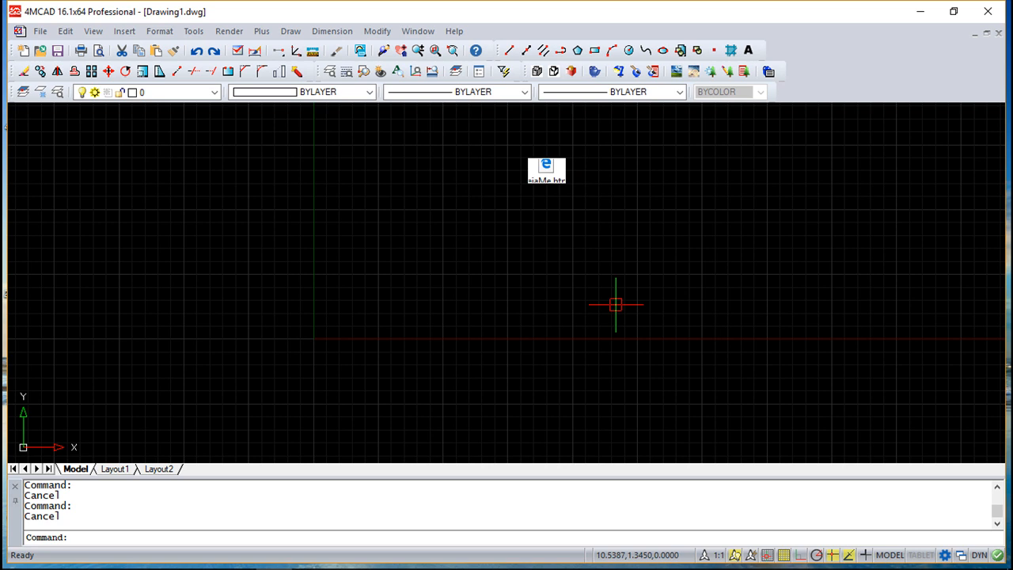
mouse_move(534, 264)
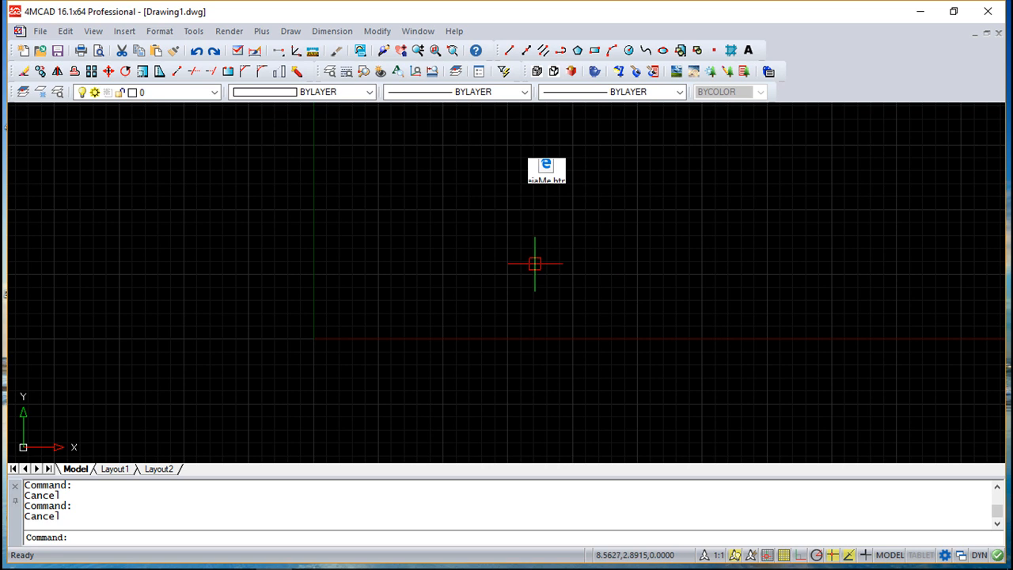
mouse_move(521, 227)
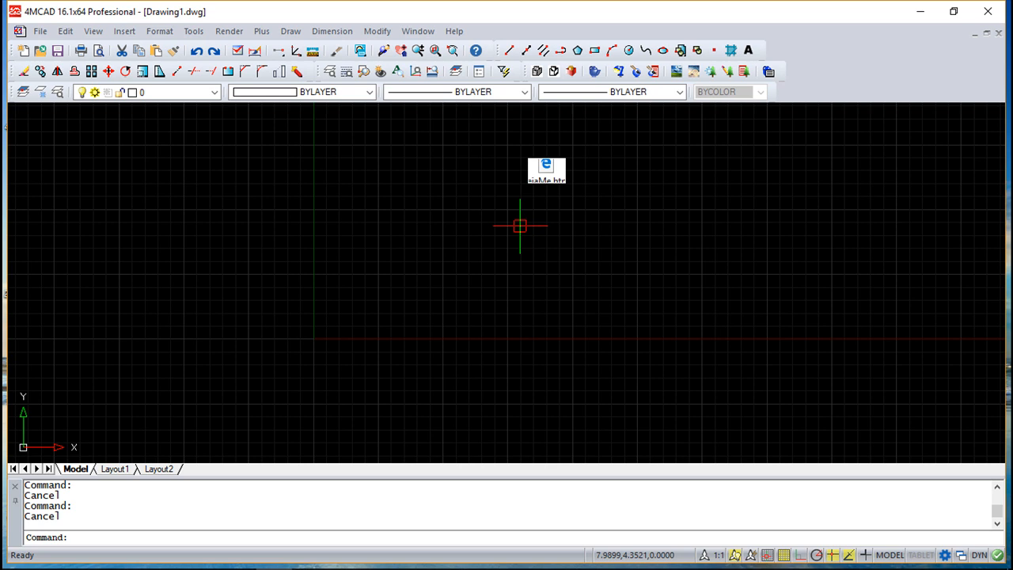
mouse_move(535, 239)
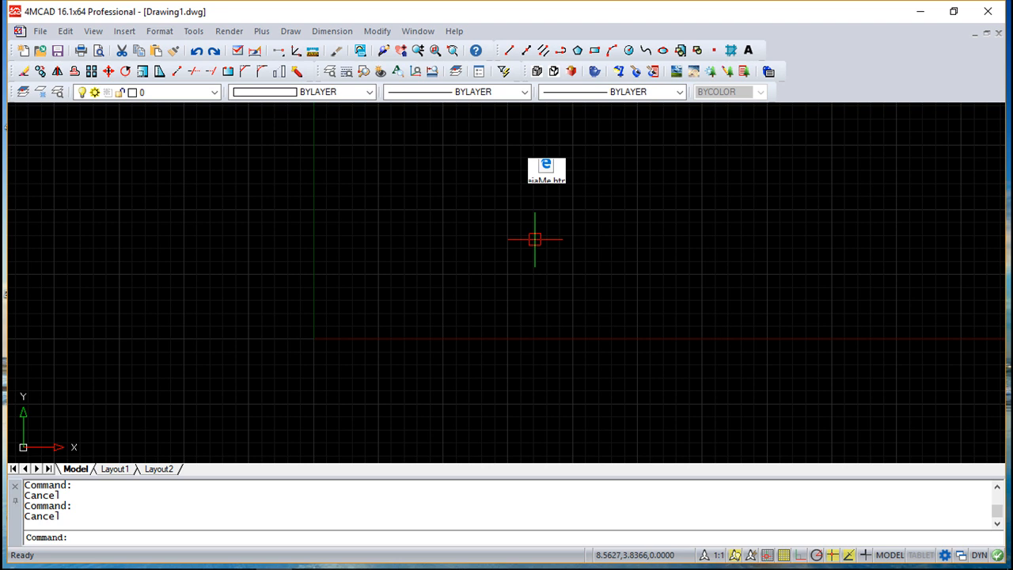
mouse_move(323, 227)
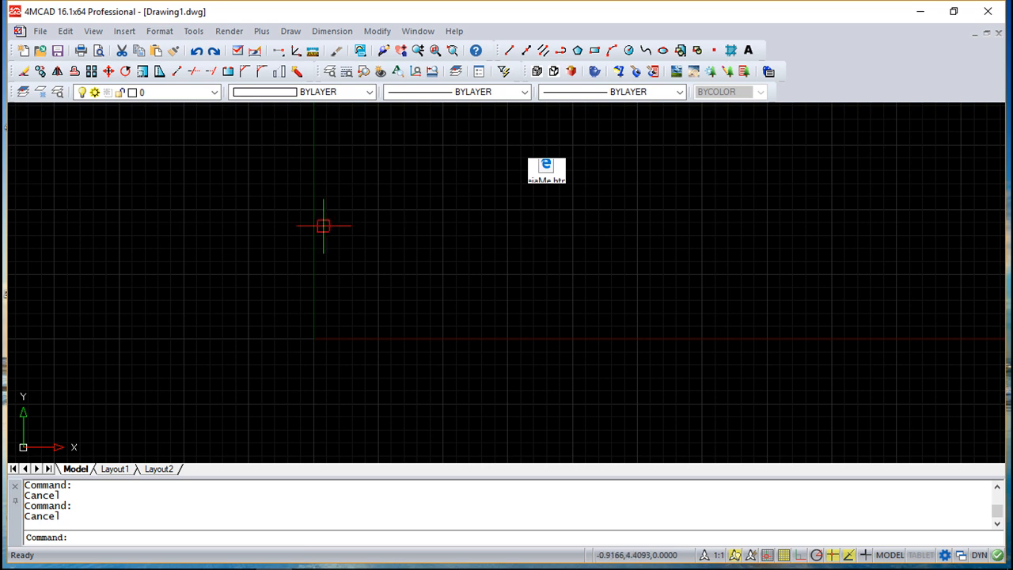
Step: Open Edit > Paste Special and choose Paste Link for the HTML Document
click(64, 31)
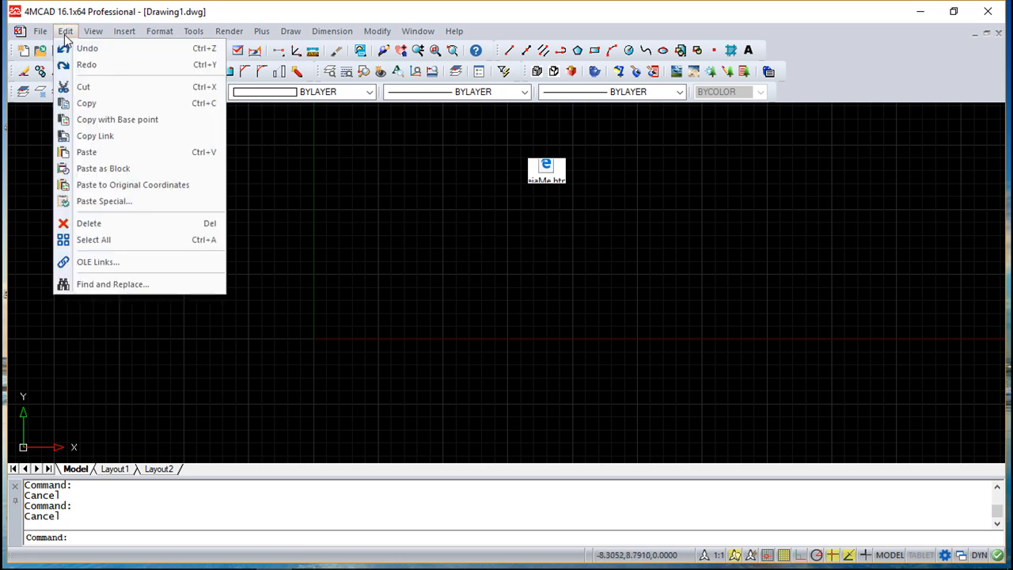
mouse_move(104, 201)
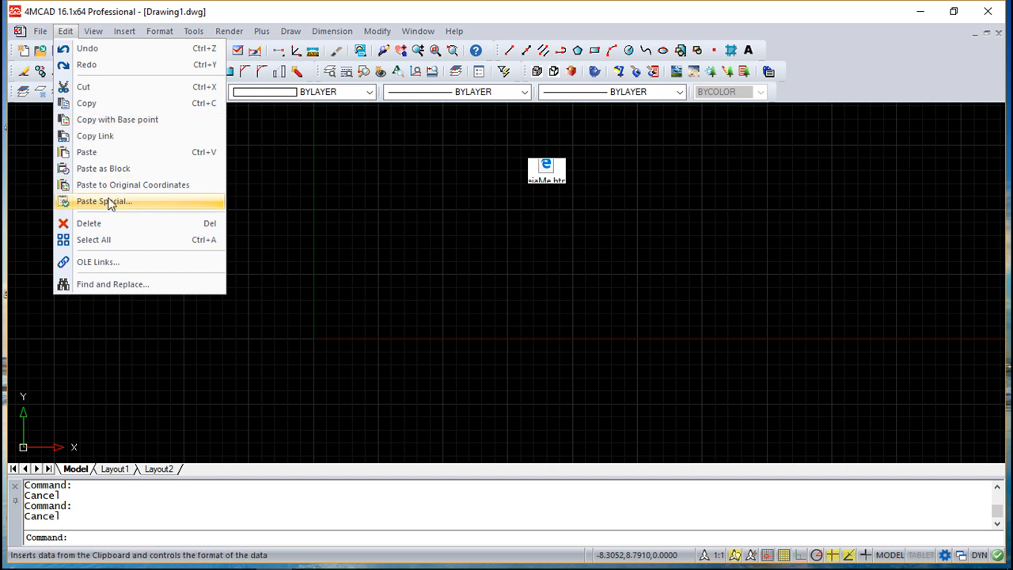
mouse_move(108, 208)
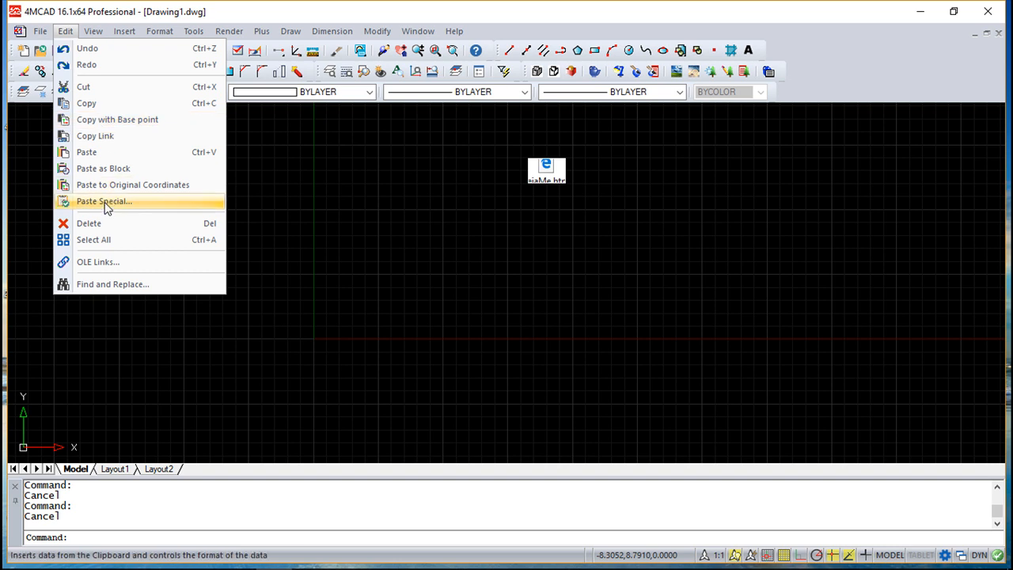
click(104, 201)
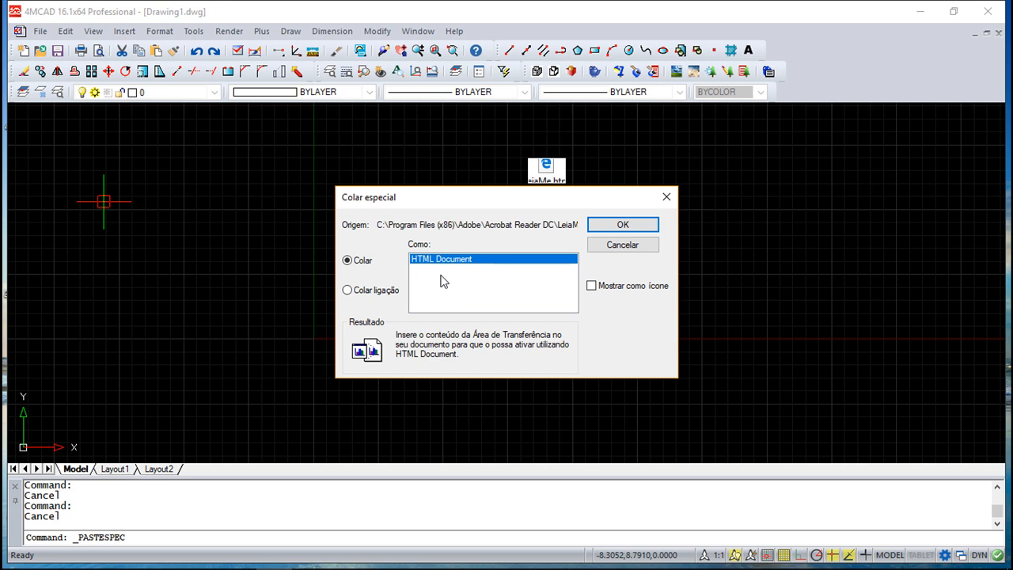
mouse_move(353, 302)
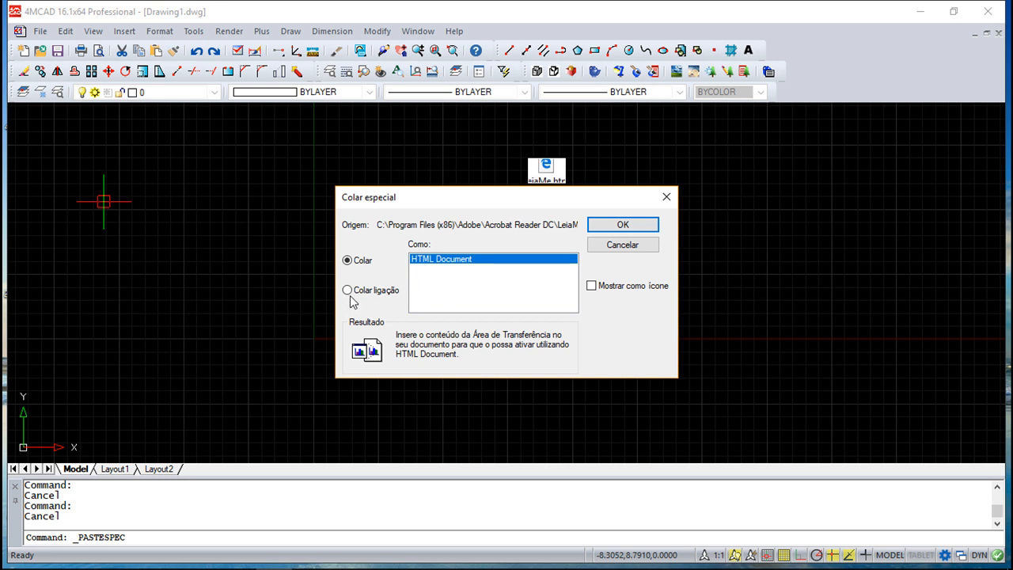
click(347, 290)
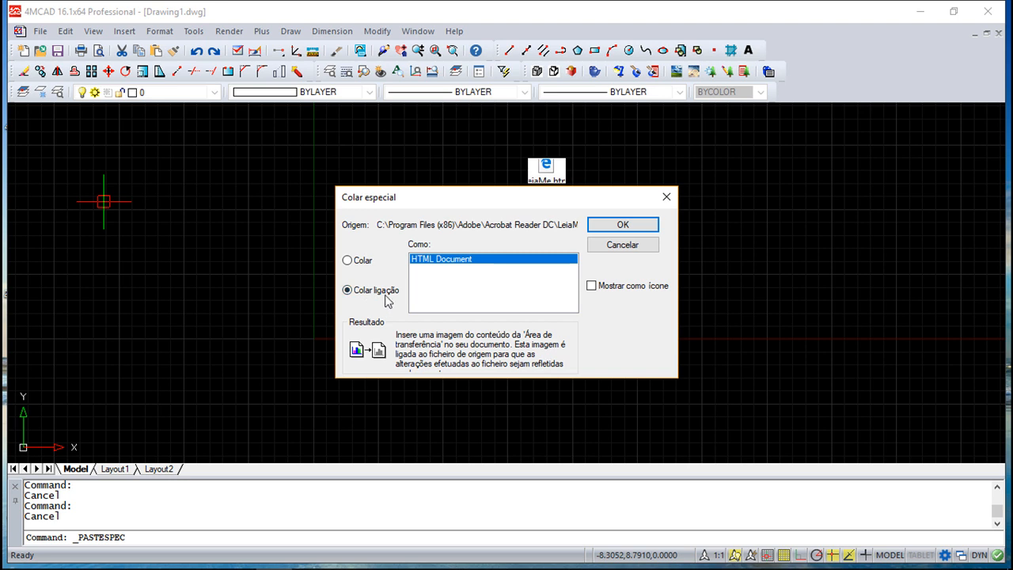
mouse_move(632, 317)
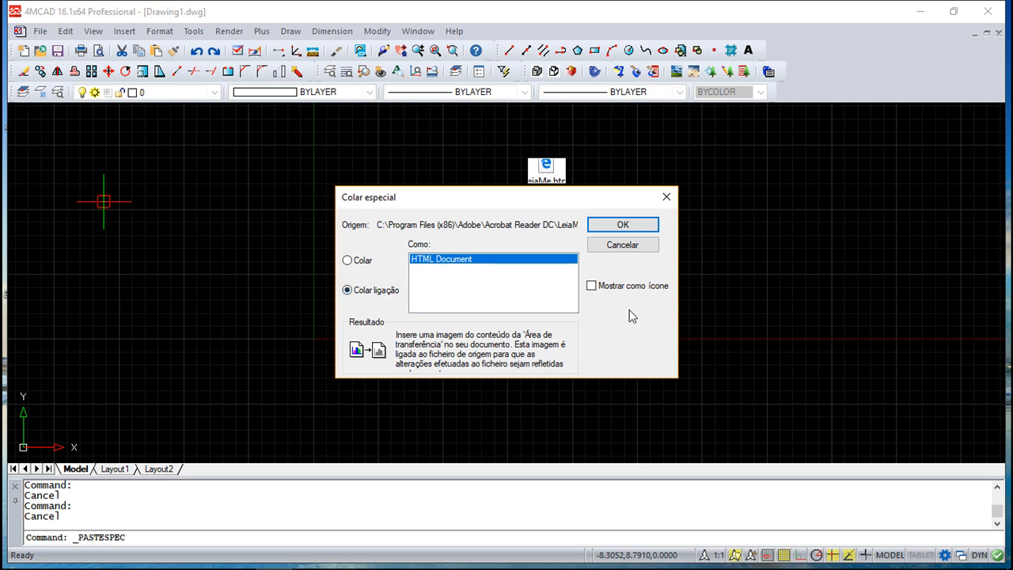
mouse_move(516, 285)
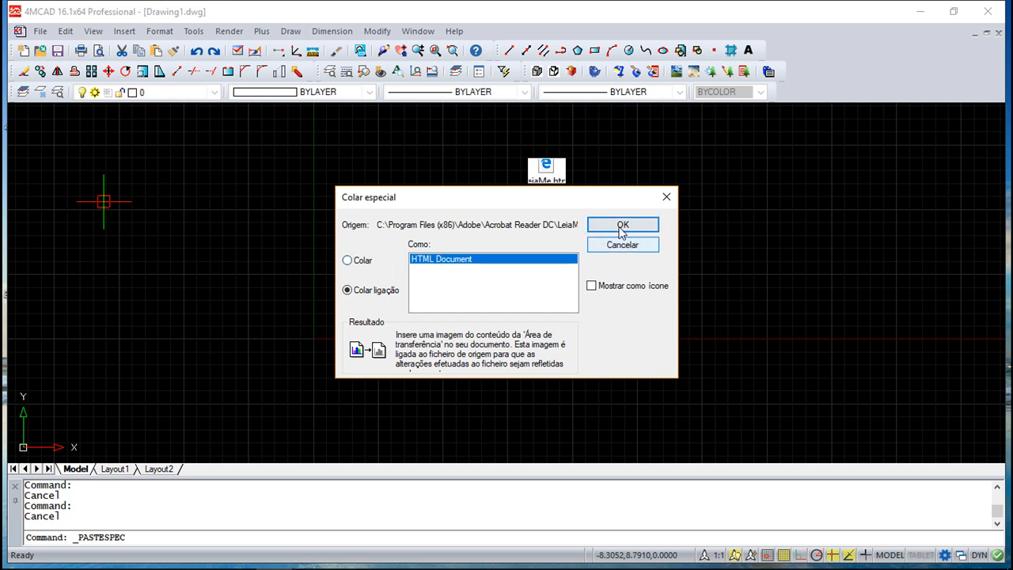
Step: Confirm the paste link and place the linked HTML object below the embedded icon
click(623, 225)
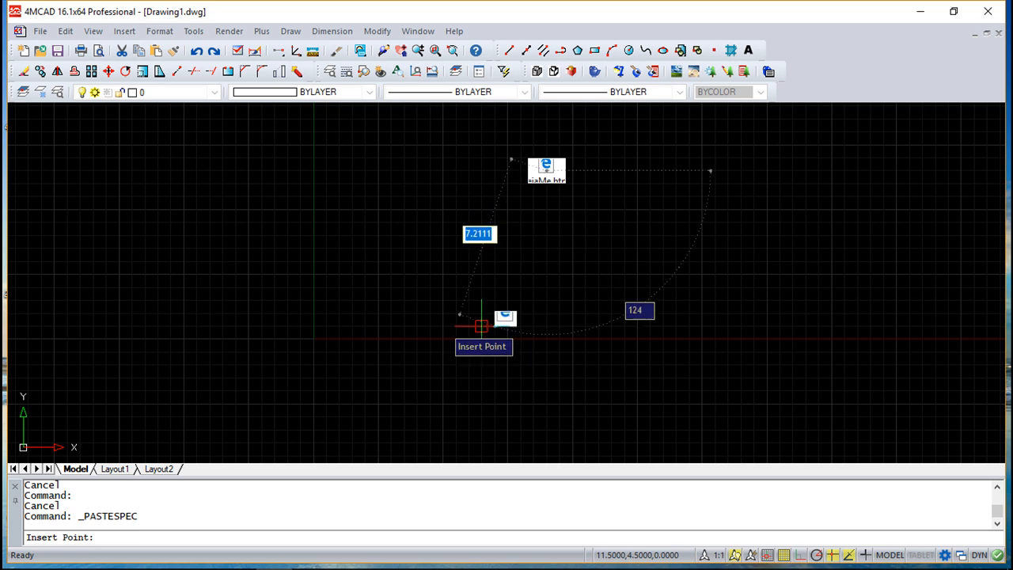
mouse_move(388, 299)
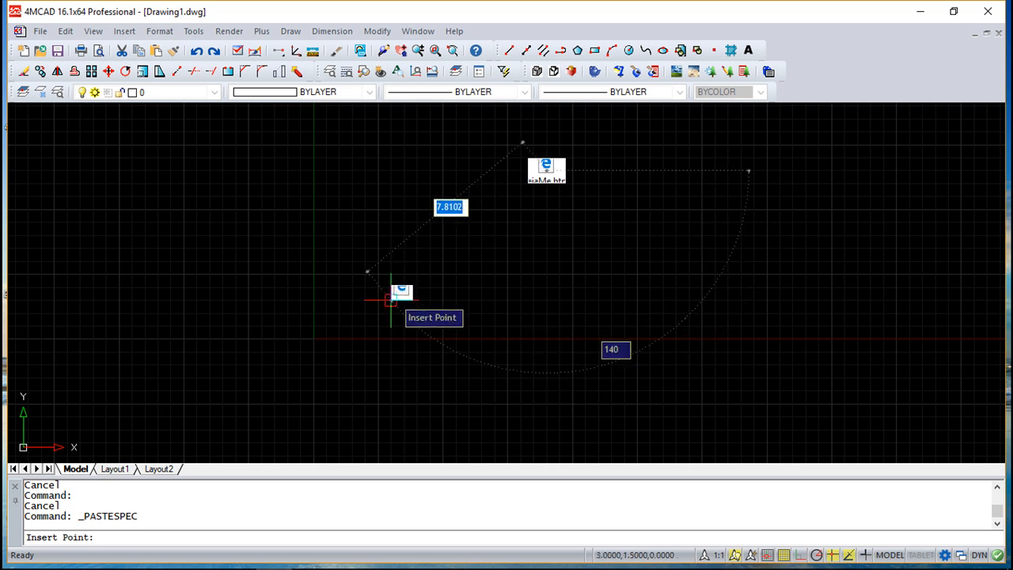
click(479, 336)
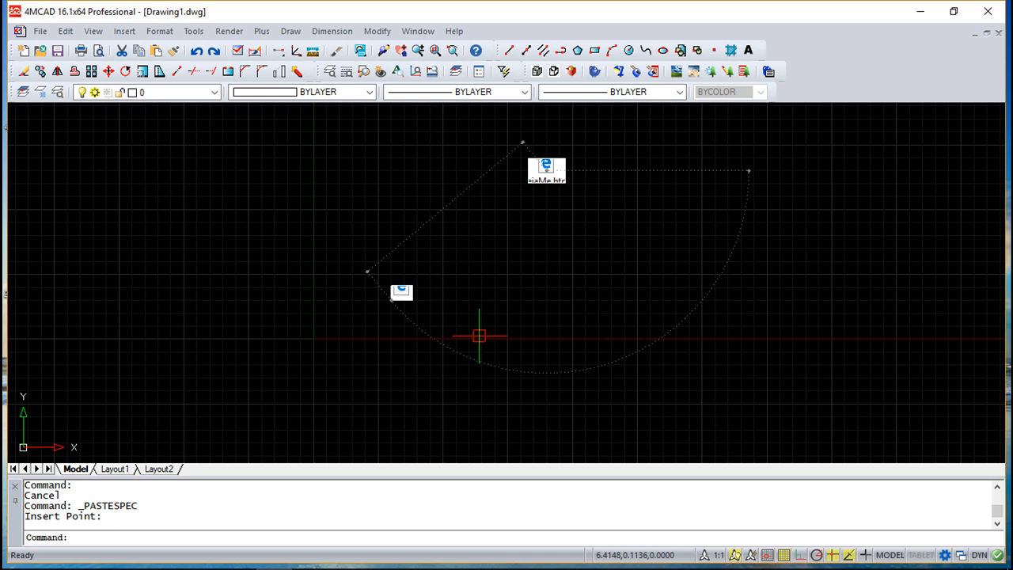
mouse_move(457, 327)
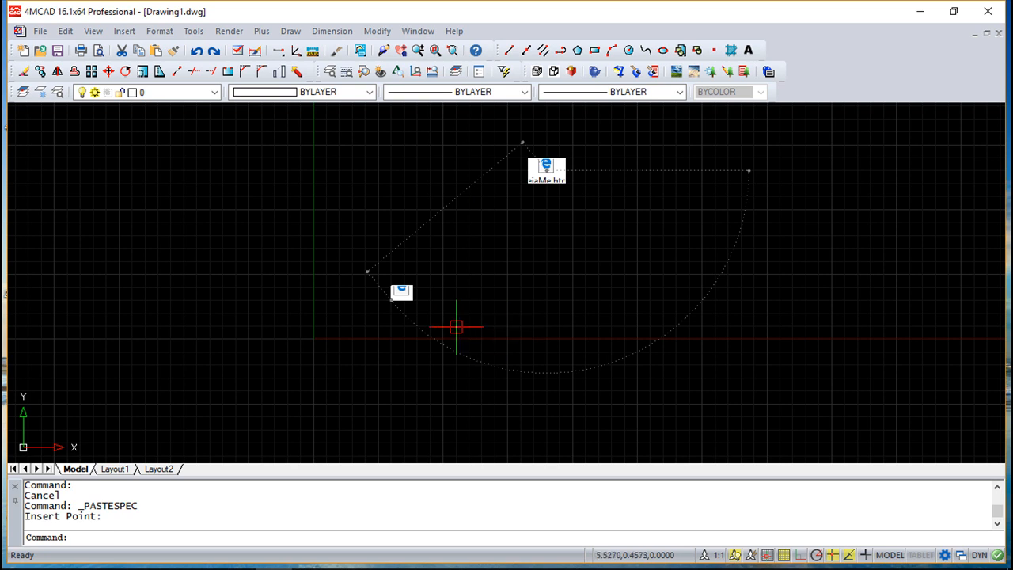
mouse_move(473, 309)
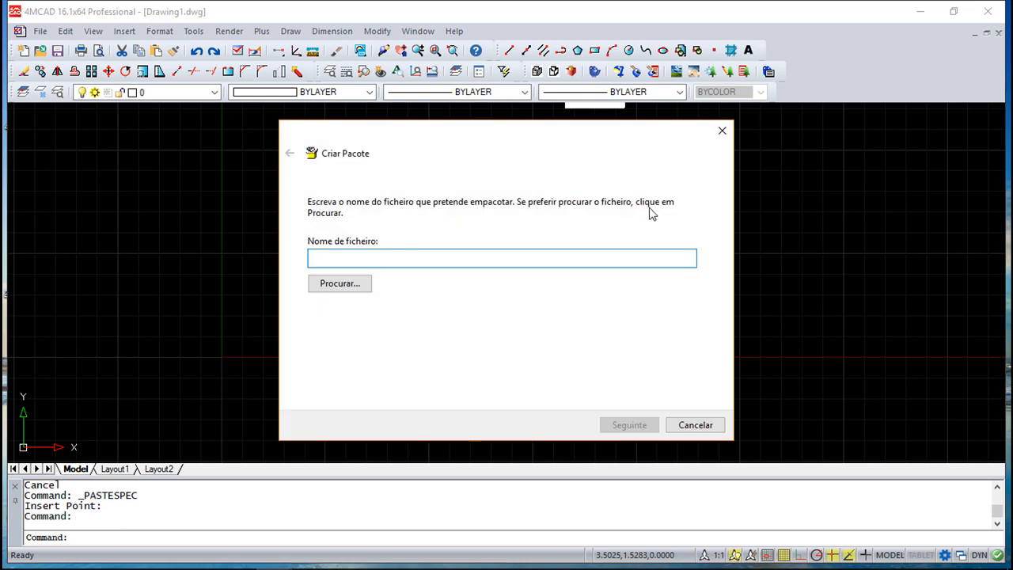
mouse_move(400, 291)
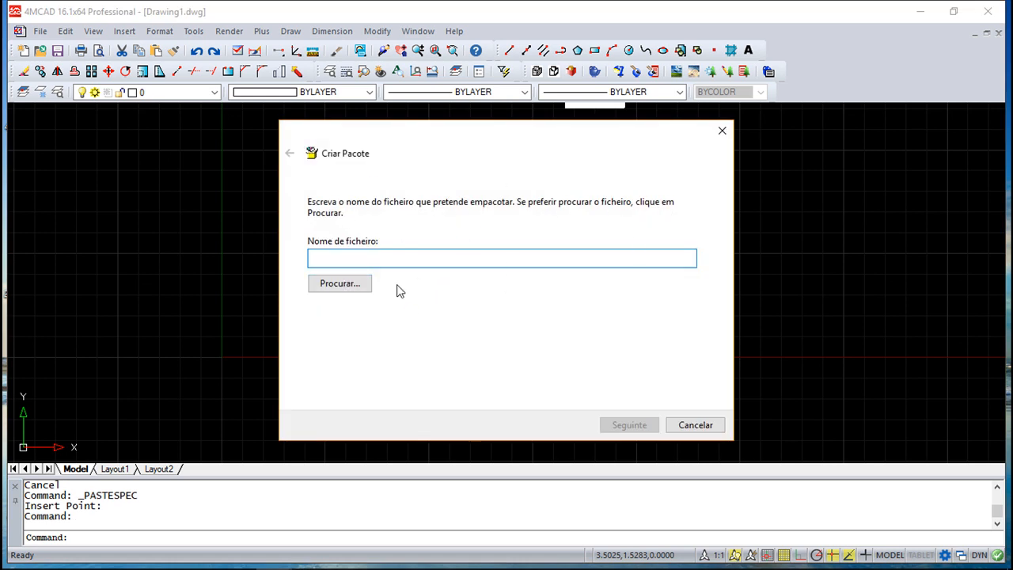
Step: Cancel the Criar Pacote window to return to the drawing
click(695, 425)
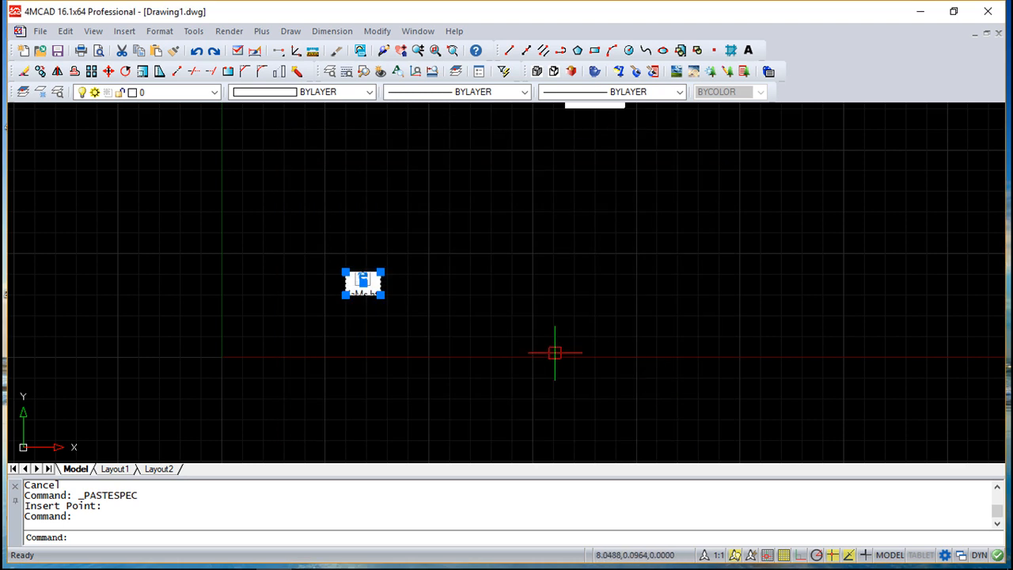